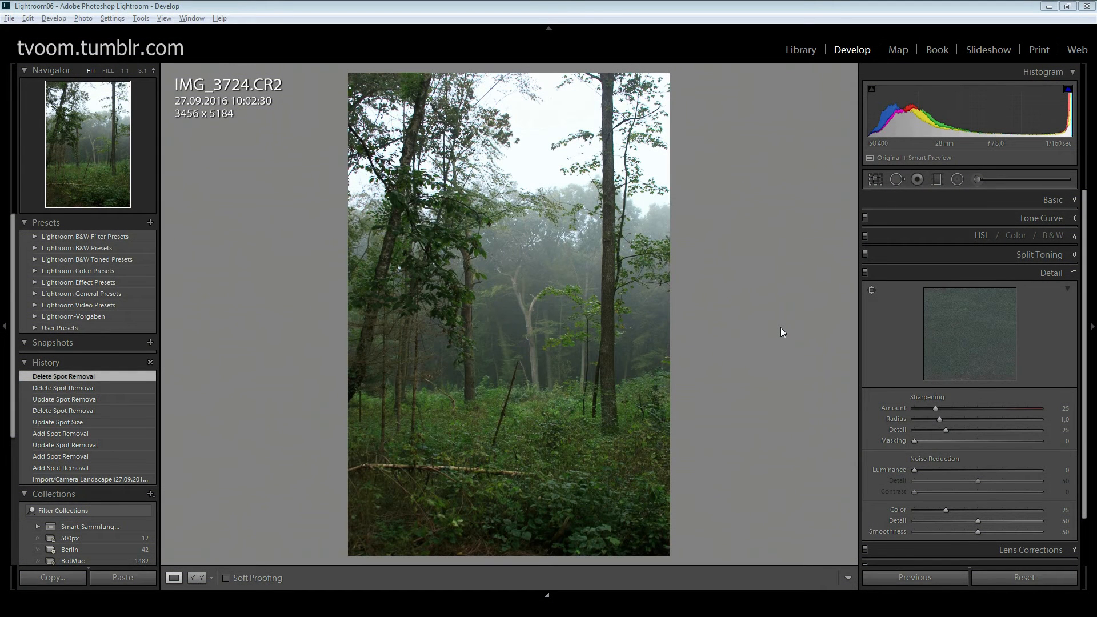
{"action": "mouse_move", "coordinate": [268, 5]}
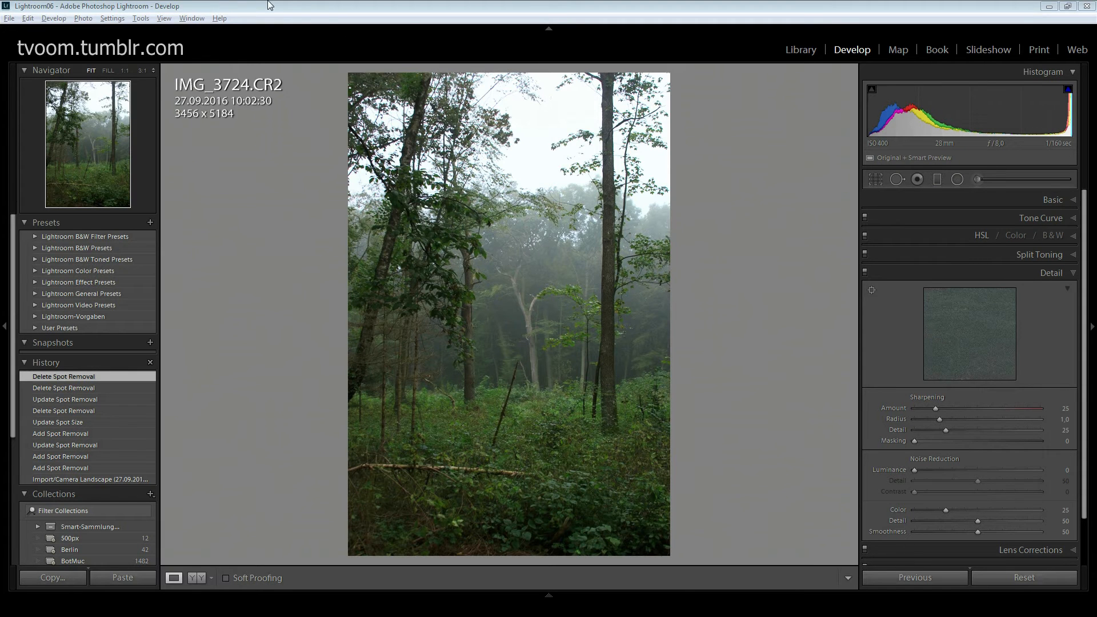
Show the About dialog from the Help menu, confirming Lightroom 6.7 with Camera Raw 9.7
{"action": "left_click", "coordinate": [218, 18]}
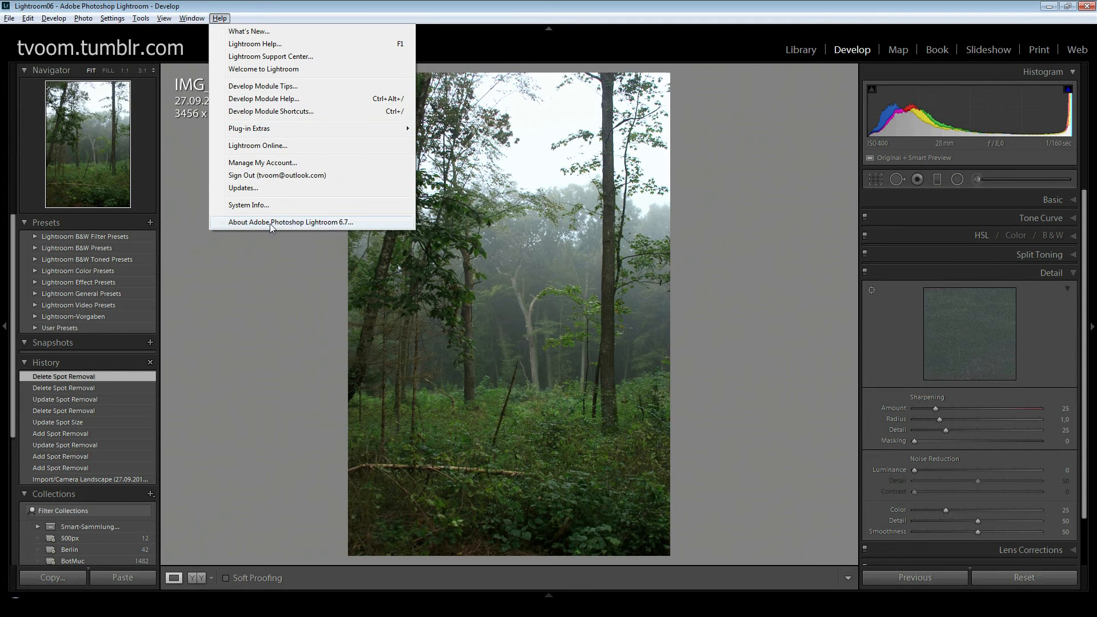
{"action": "mouse_move", "coordinate": [345, 227]}
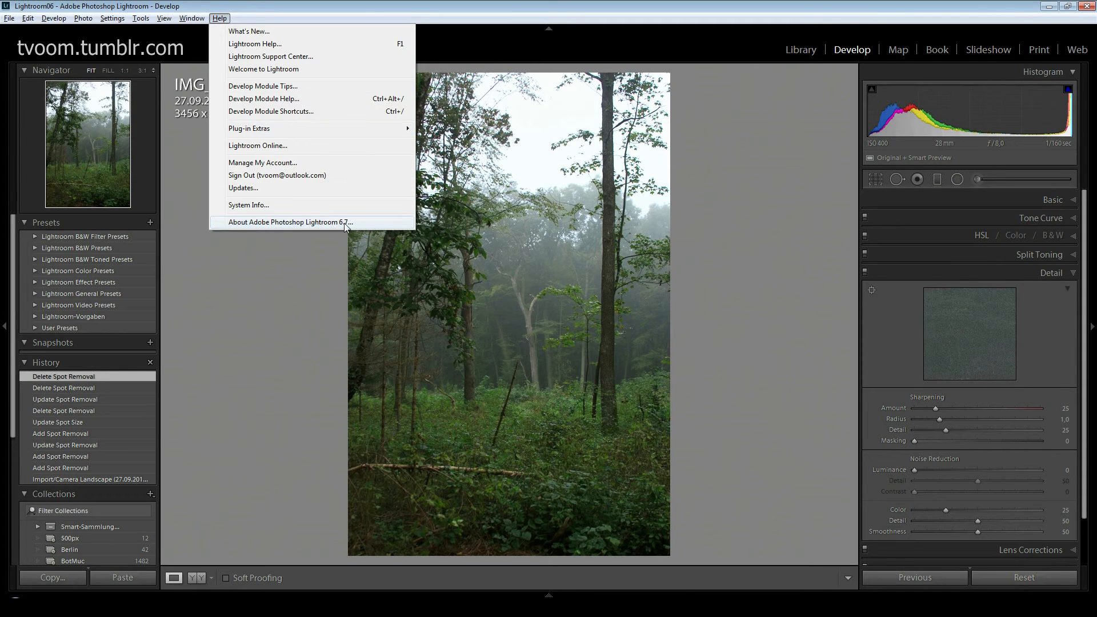
{"action": "left_click", "coordinate": [290, 222]}
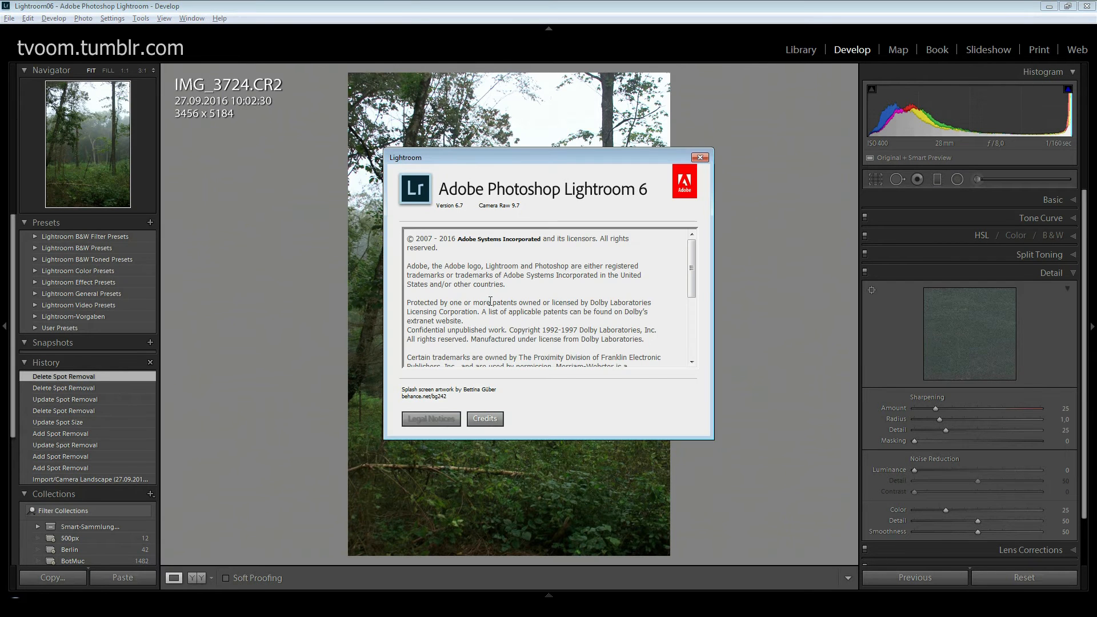
{"action": "mouse_move", "coordinate": [612, 237]}
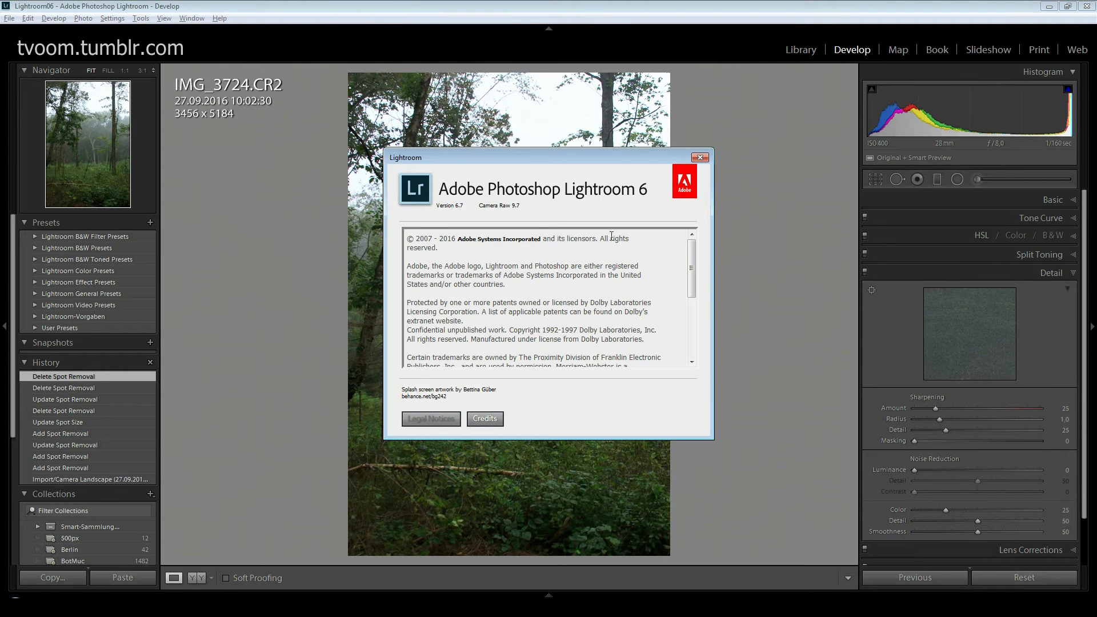
{"action": "mouse_move", "coordinate": [786, 238]}
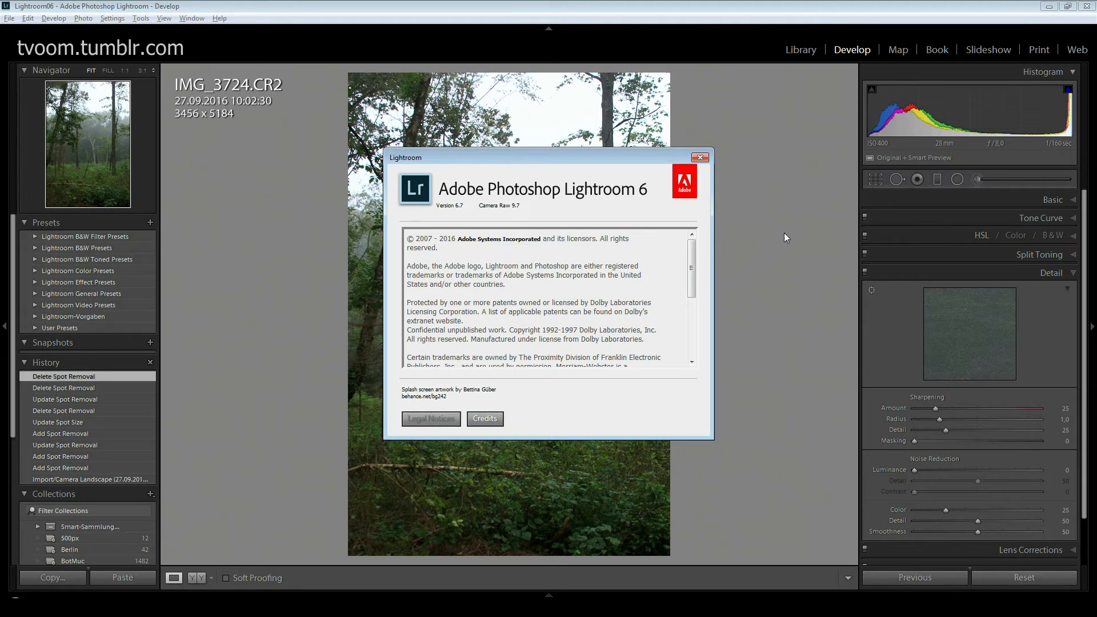
Dismiss the About window to return to the forest photo's Detail settings in Develop
{"action": "left_click", "coordinate": [699, 158]}
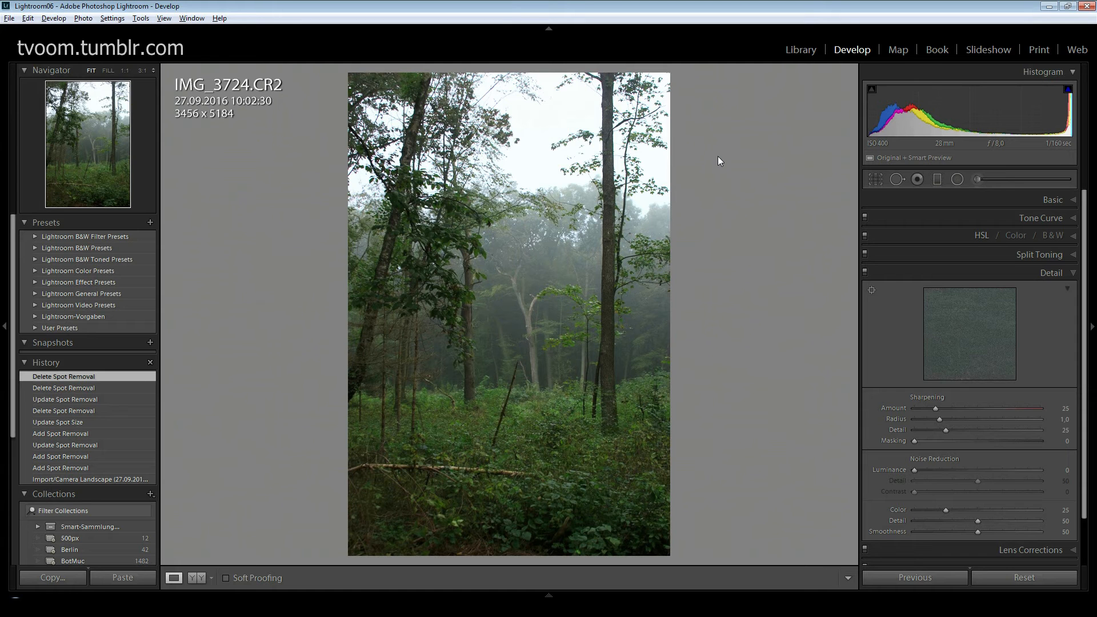
{"action": "mouse_move", "coordinate": [709, 189]}
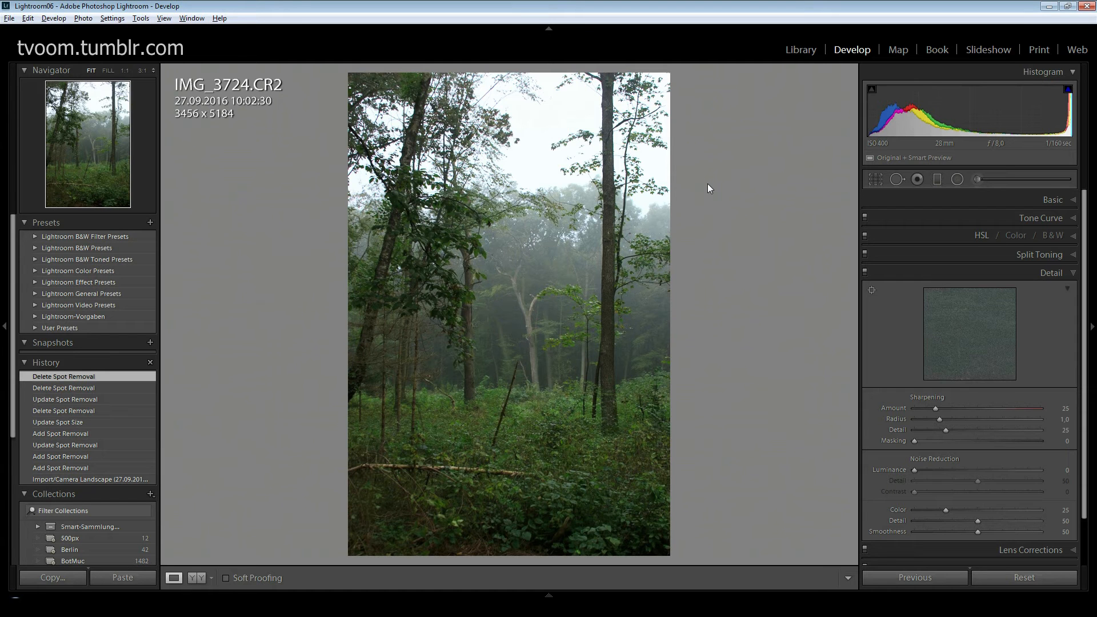
{"action": "mouse_move", "coordinate": [704, 196]}
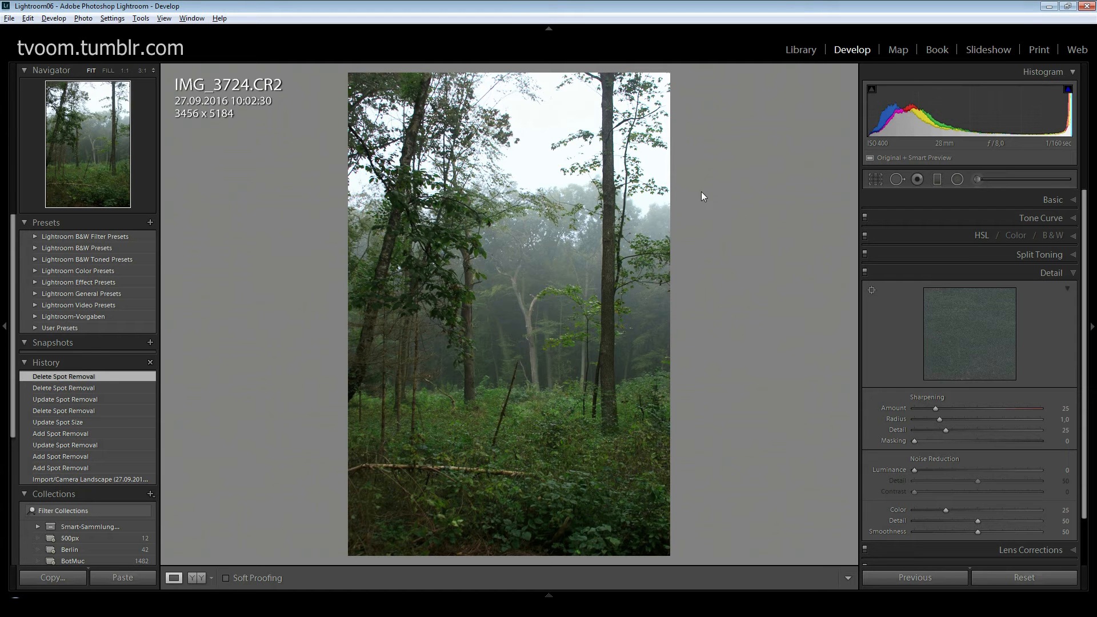
{"action": "mouse_move", "coordinate": [755, 247]}
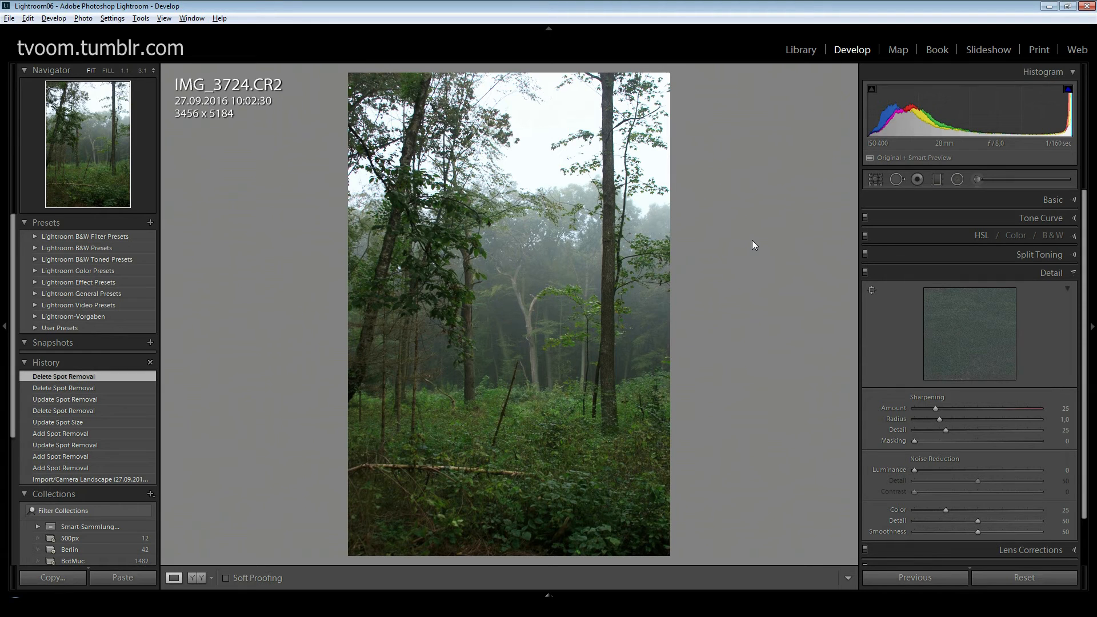
{"action": "mouse_move", "coordinate": [248, 206]}
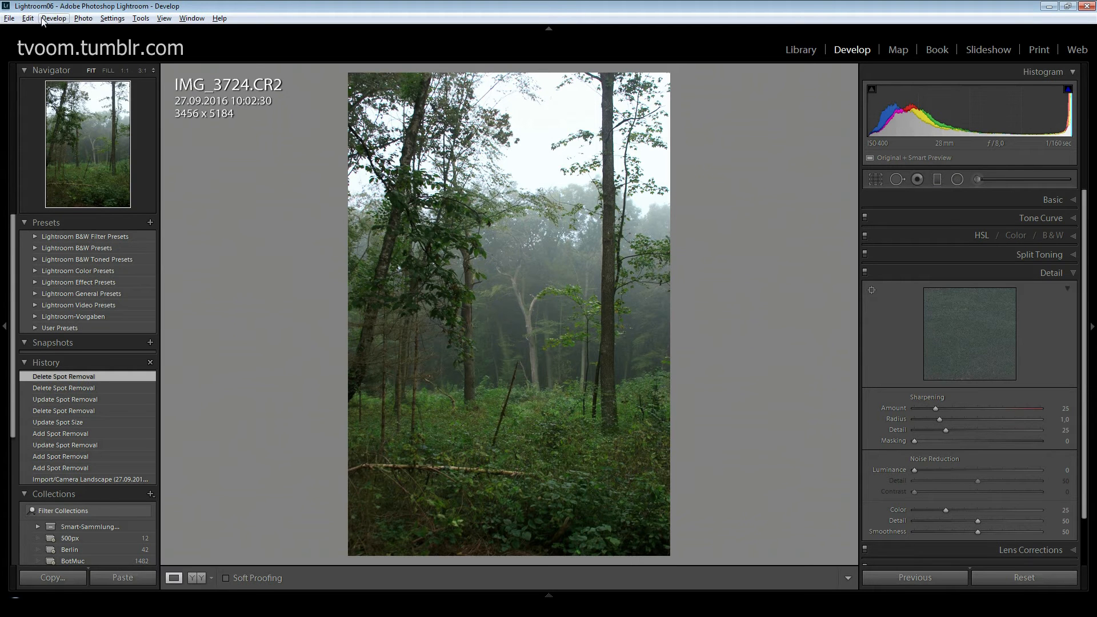
Show the Performance tab of Preferences with 'Use Smart Previews instead of Originals' for editing
{"action": "left_click", "coordinate": [29, 18]}
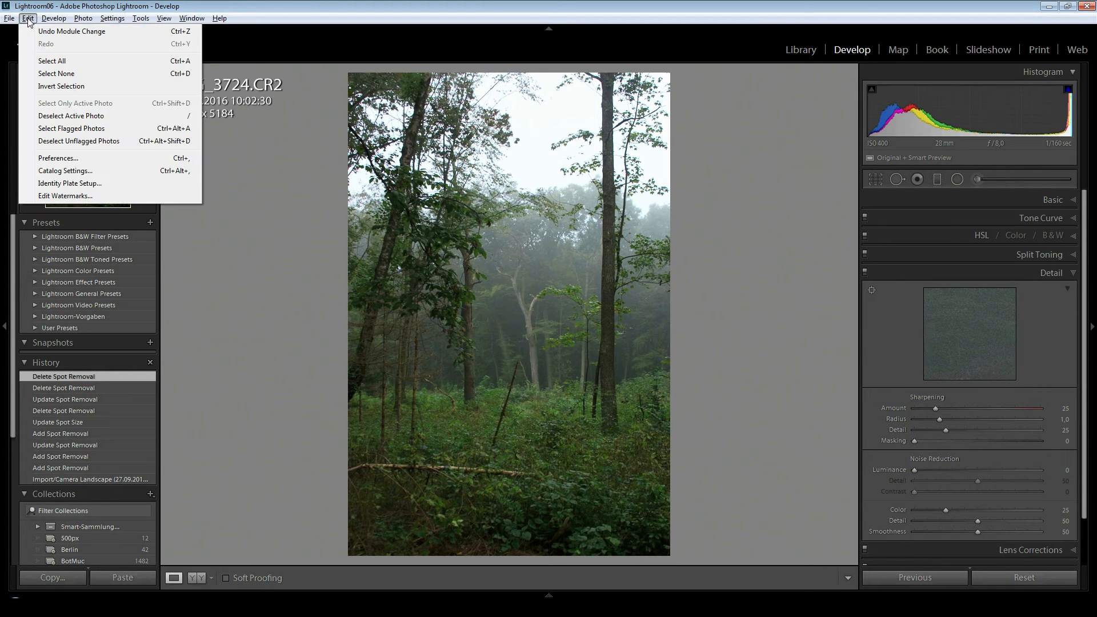
{"action": "mouse_move", "coordinate": [42, 103]}
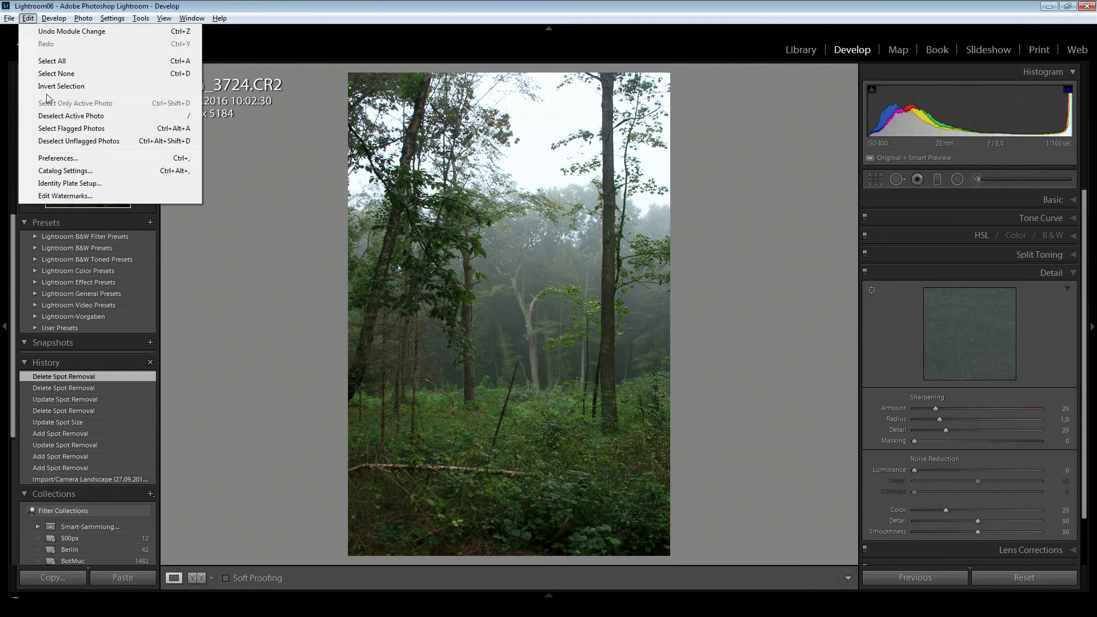
{"action": "left_click", "coordinate": [58, 158]}
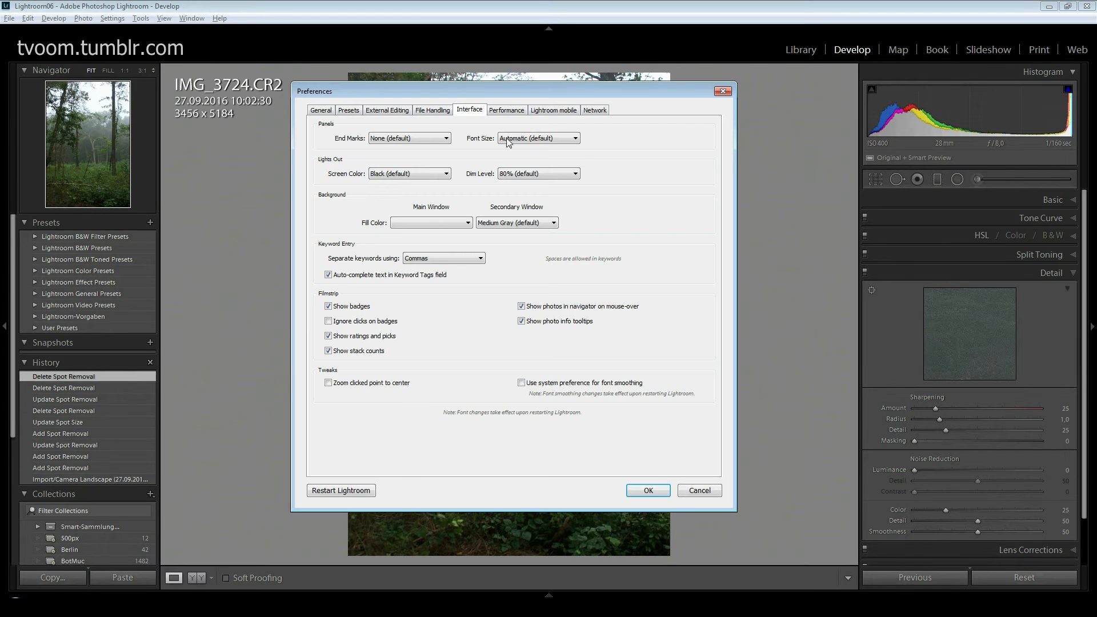
{"action": "left_click", "coordinate": [506, 110]}
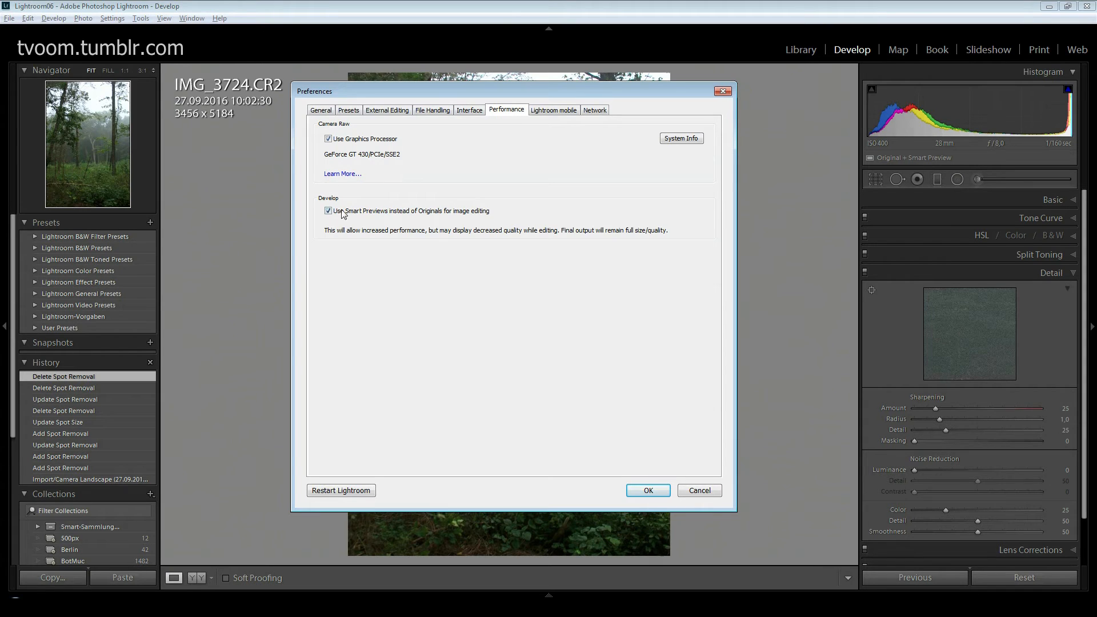
{"action": "mouse_move", "coordinate": [434, 219]}
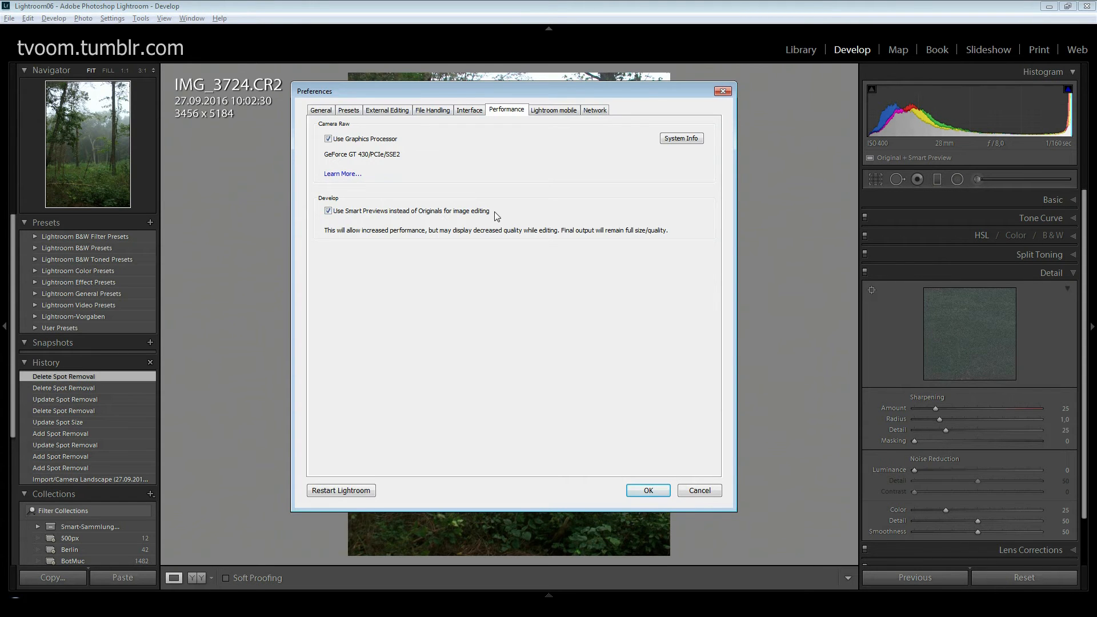
{"action": "mouse_move", "coordinate": [341, 240]}
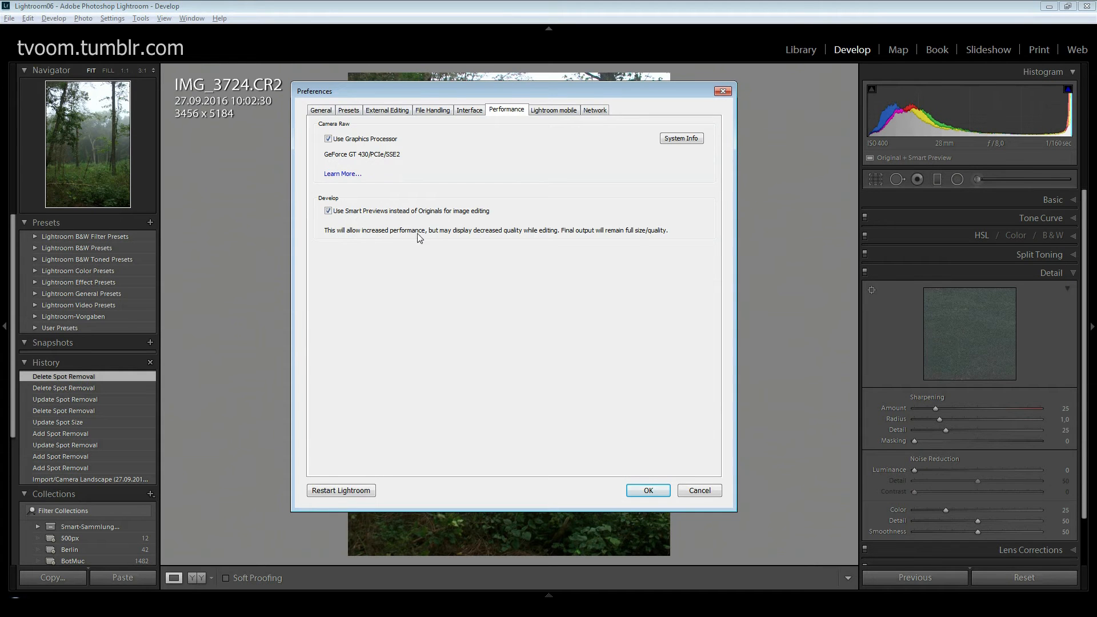
{"action": "mouse_move", "coordinate": [507, 239]}
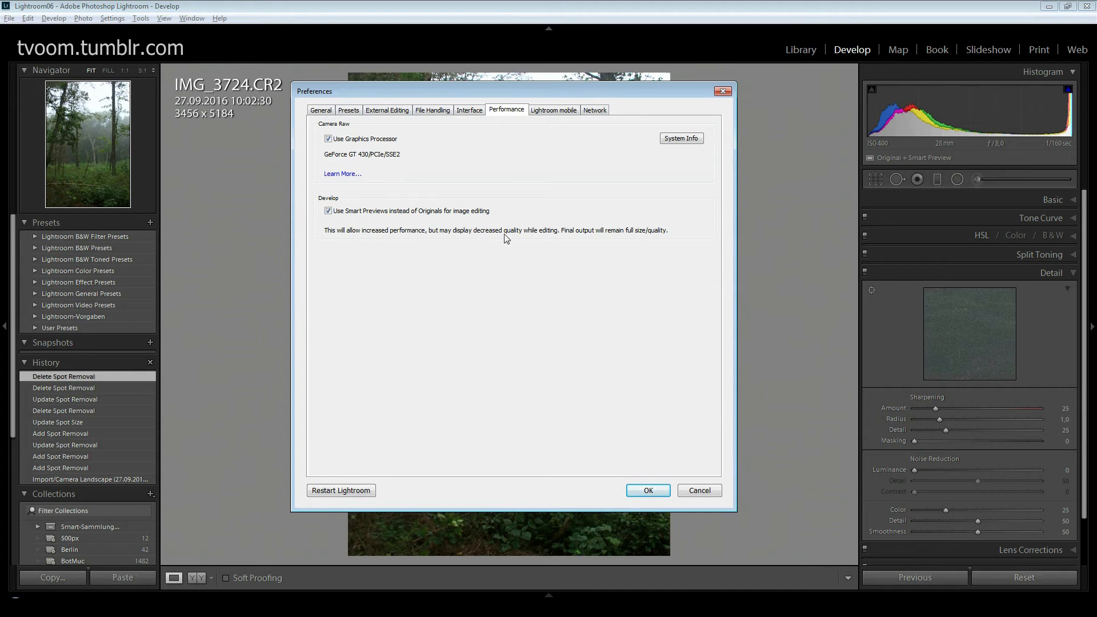
{"action": "mouse_move", "coordinate": [545, 237]}
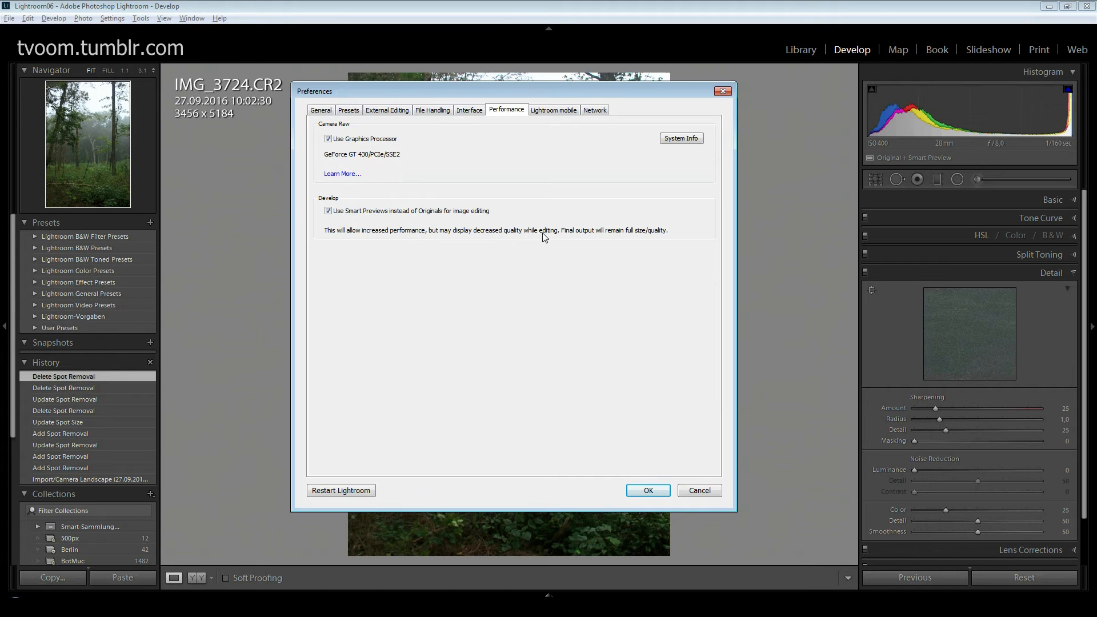
{"action": "mouse_move", "coordinate": [638, 244]}
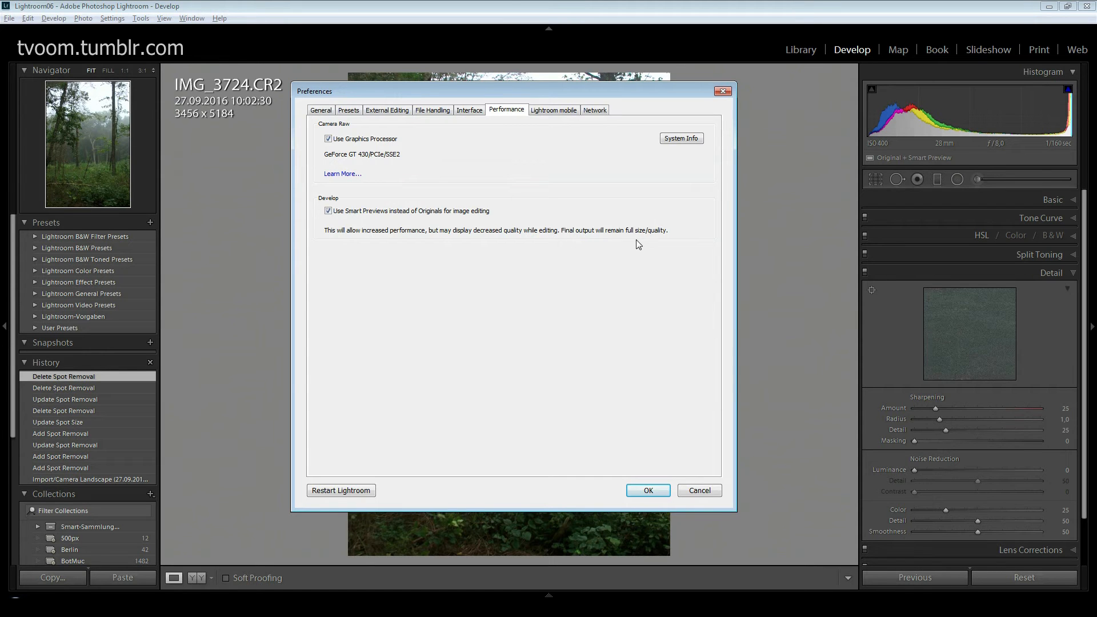
{"action": "mouse_move", "coordinate": [652, 388]}
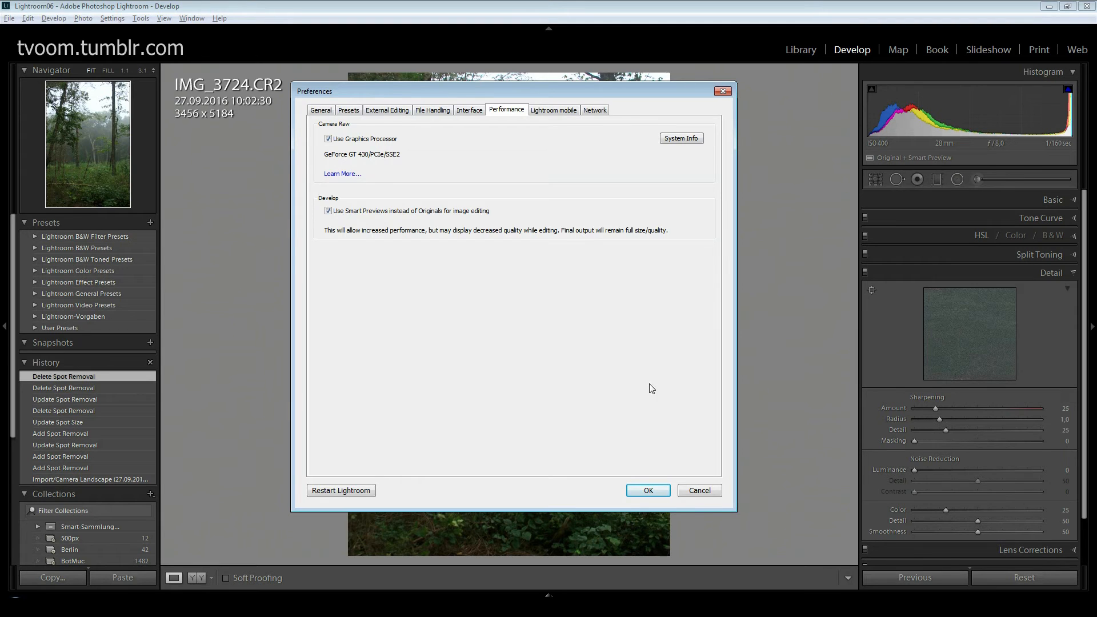
{"action": "left_click", "coordinate": [647, 490]}
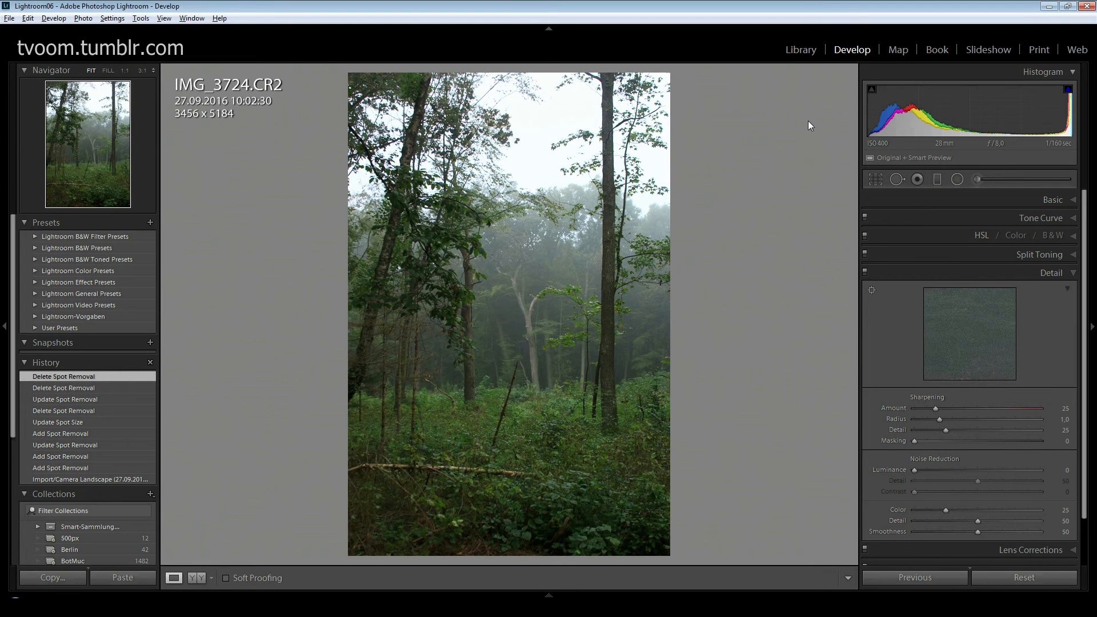
{"action": "mouse_move", "coordinate": [941, 151]}
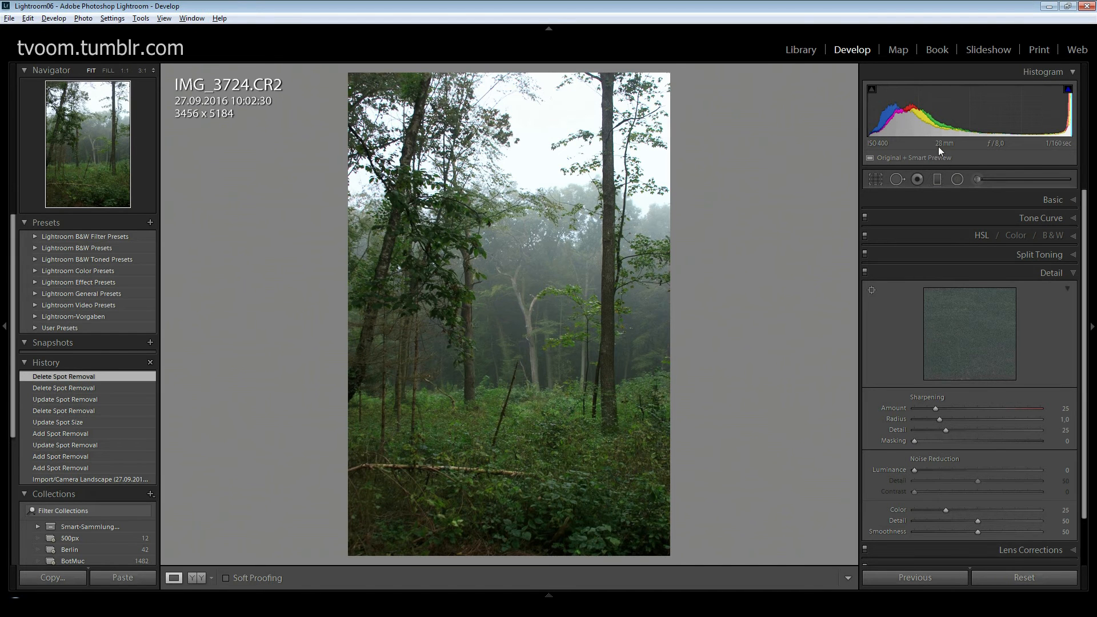
{"action": "mouse_move", "coordinate": [873, 202]}
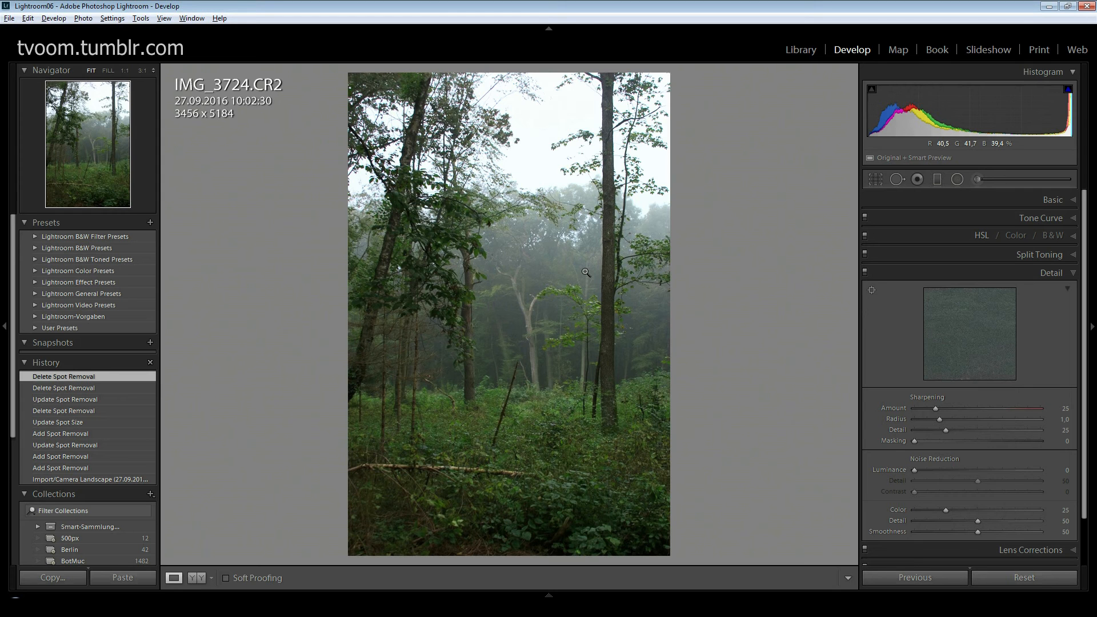
{"action": "mouse_move", "coordinate": [954, 165]}
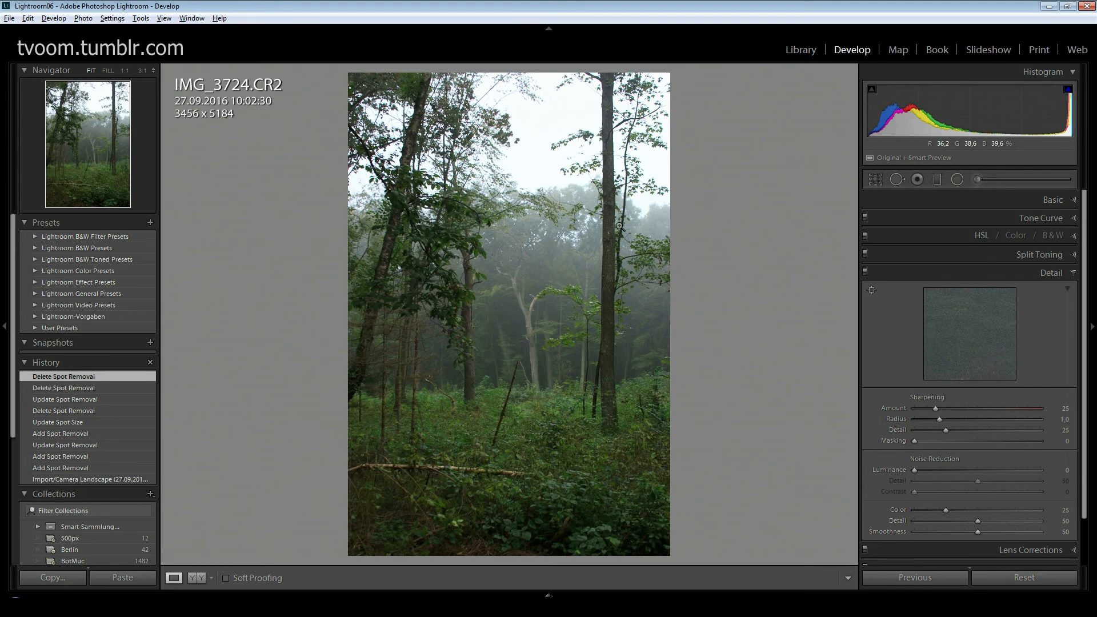
{"action": "mouse_move", "coordinate": [984, 160]}
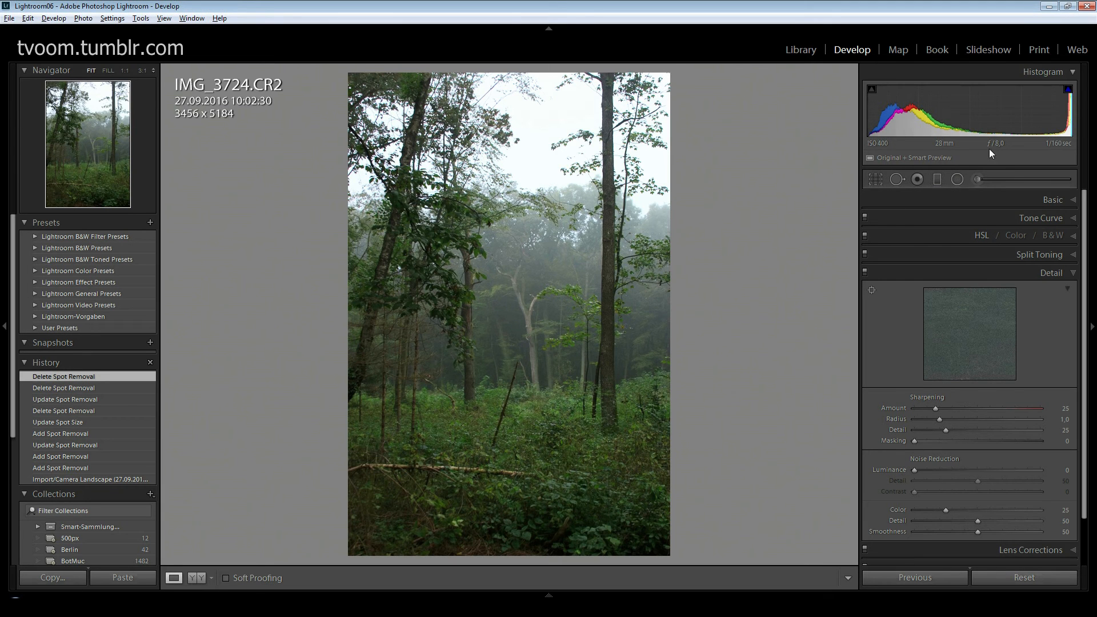
{"action": "mouse_move", "coordinate": [917, 179]}
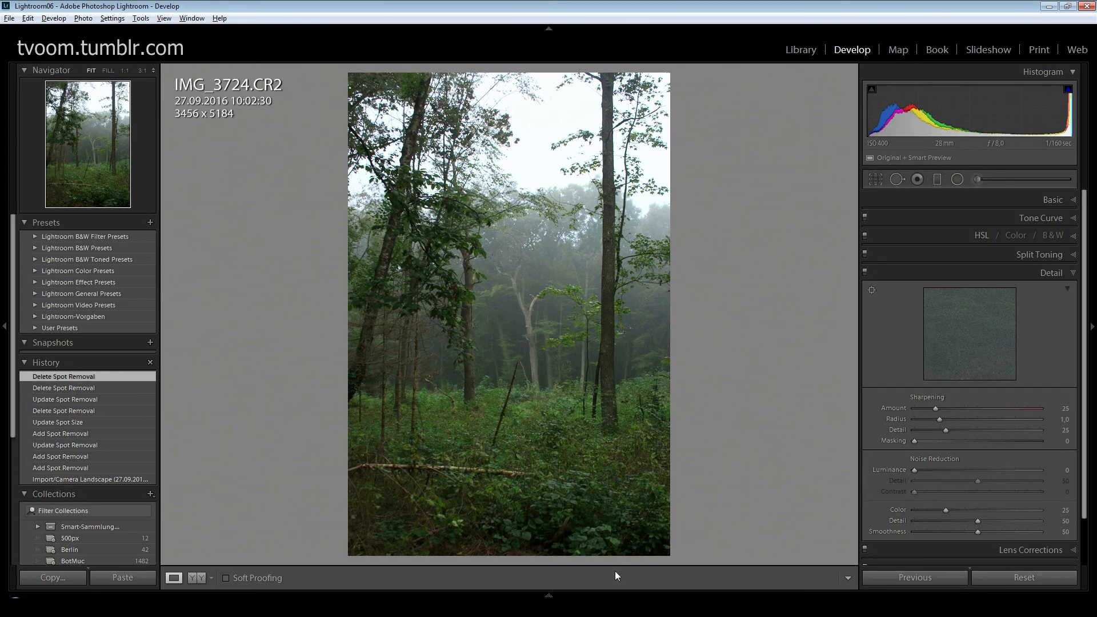
{"action": "mouse_move", "coordinate": [590, 476]}
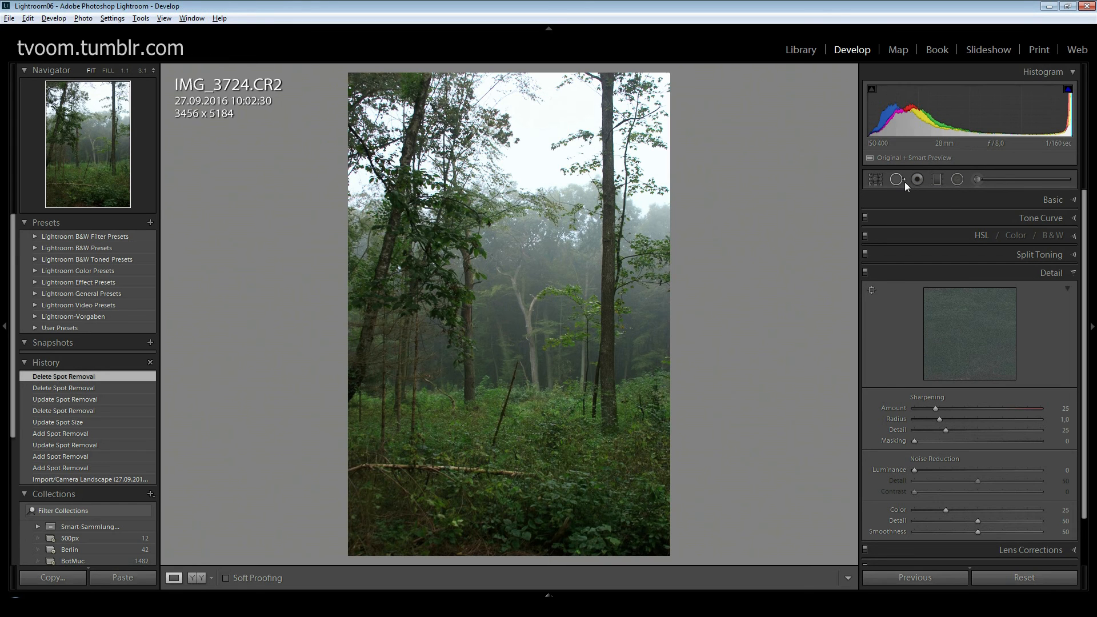
{"action": "mouse_move", "coordinate": [897, 179]}
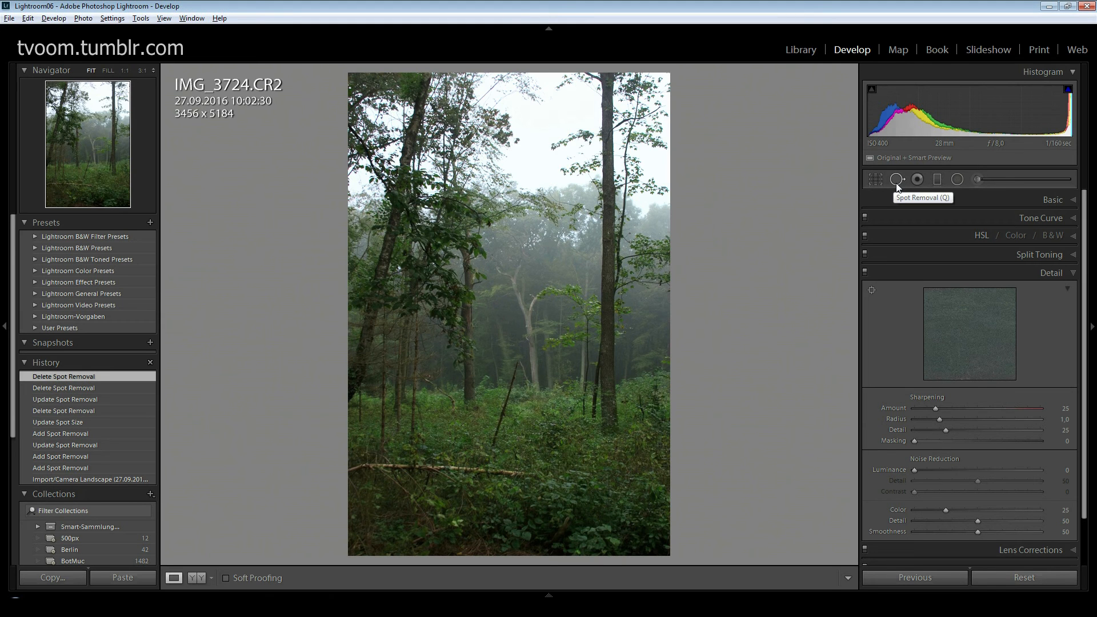
{"action": "mouse_move", "coordinate": [897, 188]}
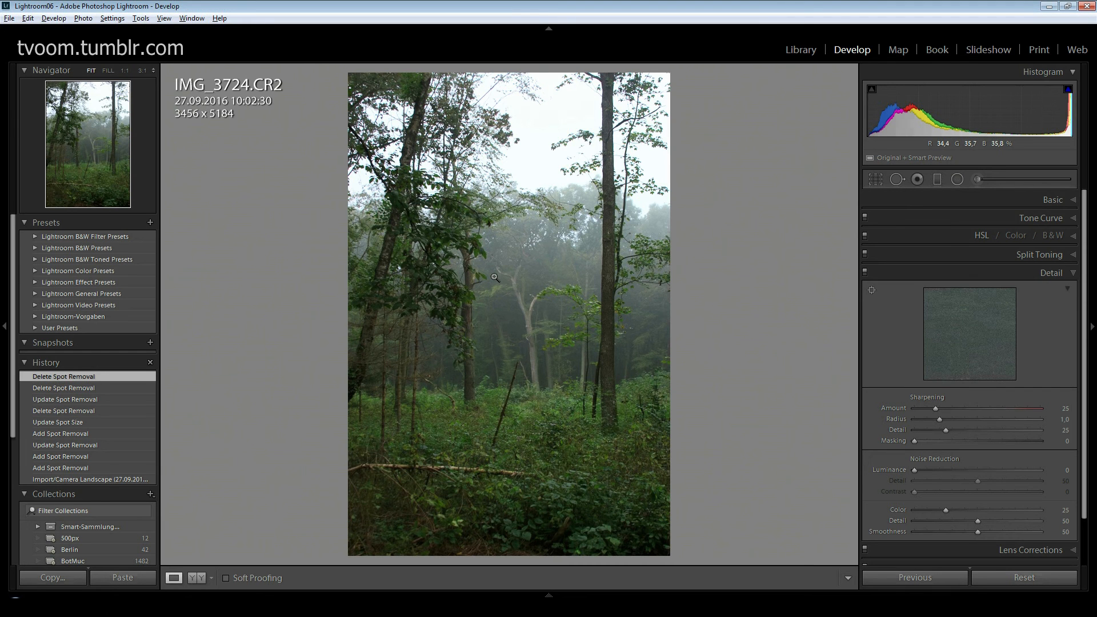
{"action": "left_click", "coordinate": [127, 70]}
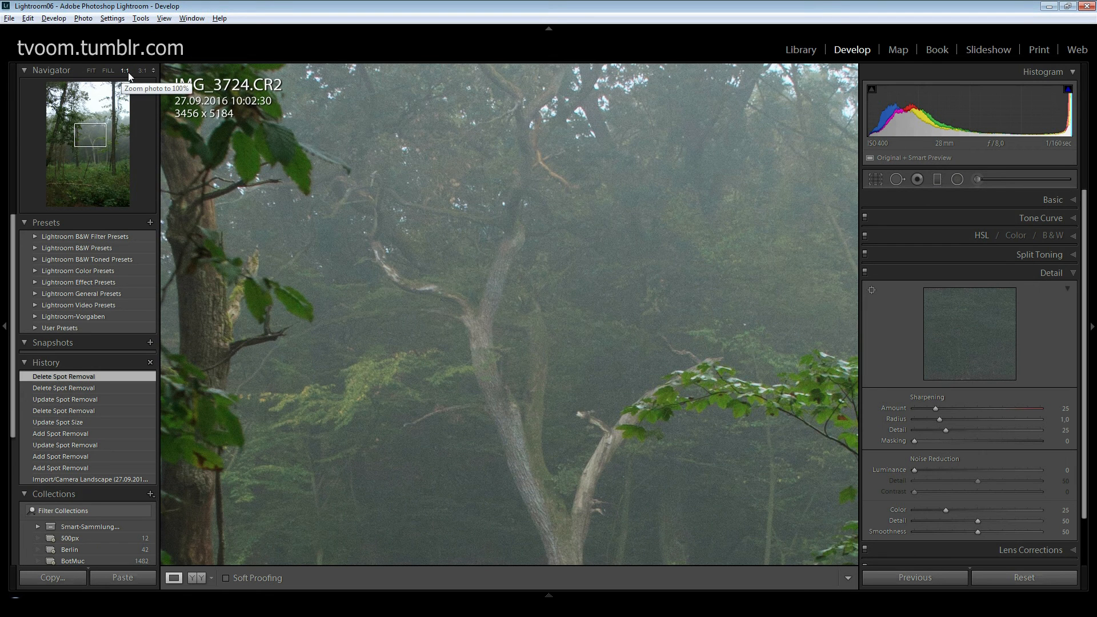
{"action": "left_click", "coordinate": [90, 71]}
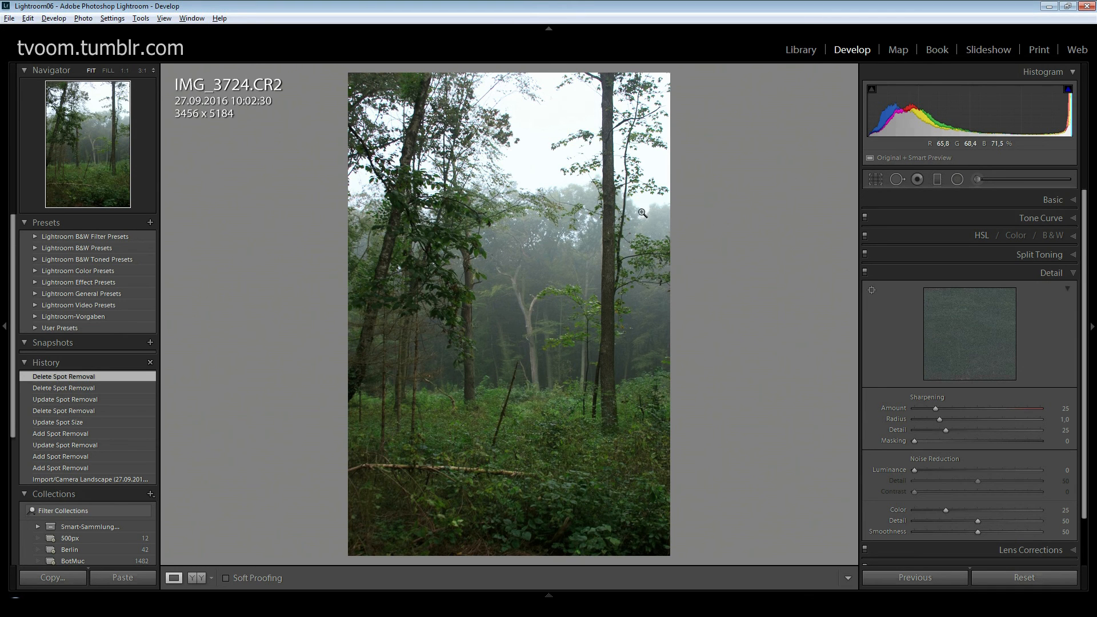
{"action": "mouse_move", "coordinate": [804, 170]}
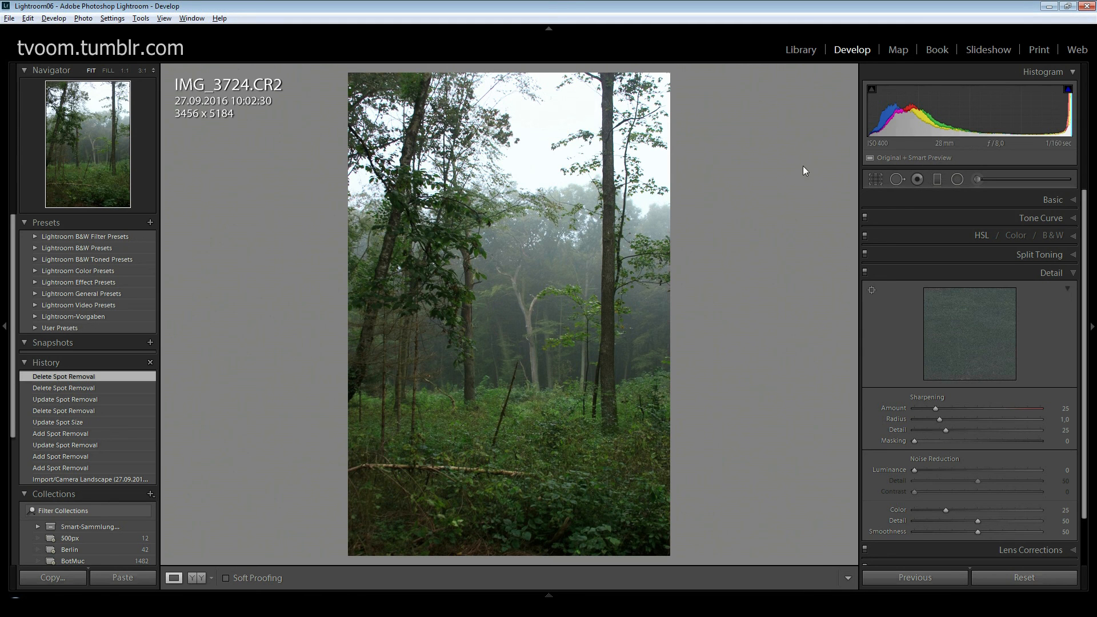
{"action": "mouse_move", "coordinate": [872, 169]}
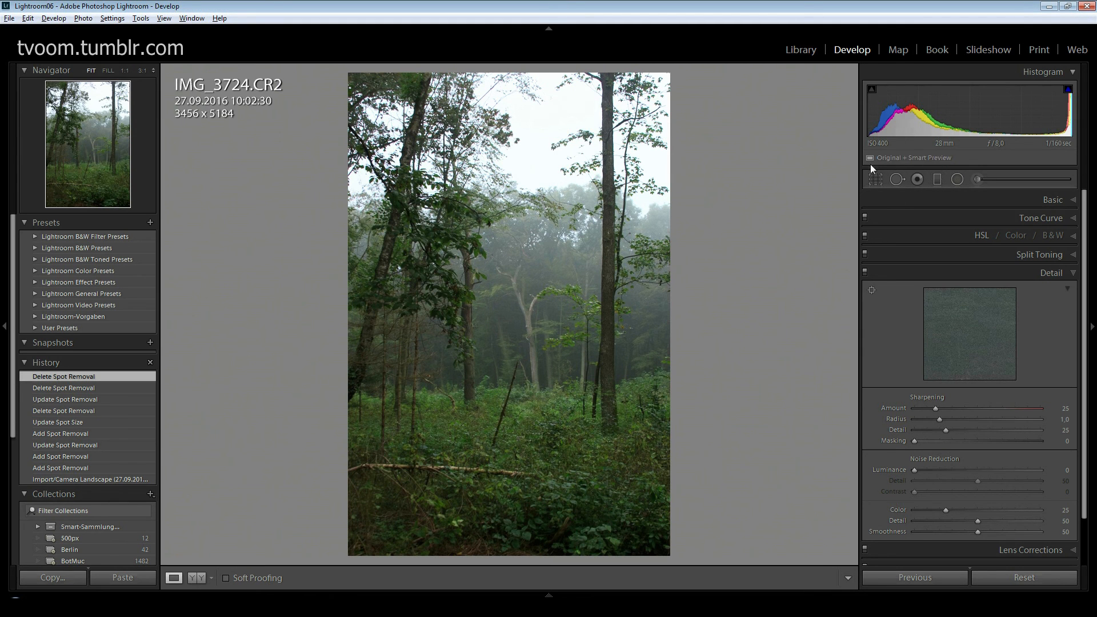
{"action": "mouse_move", "coordinate": [892, 166]}
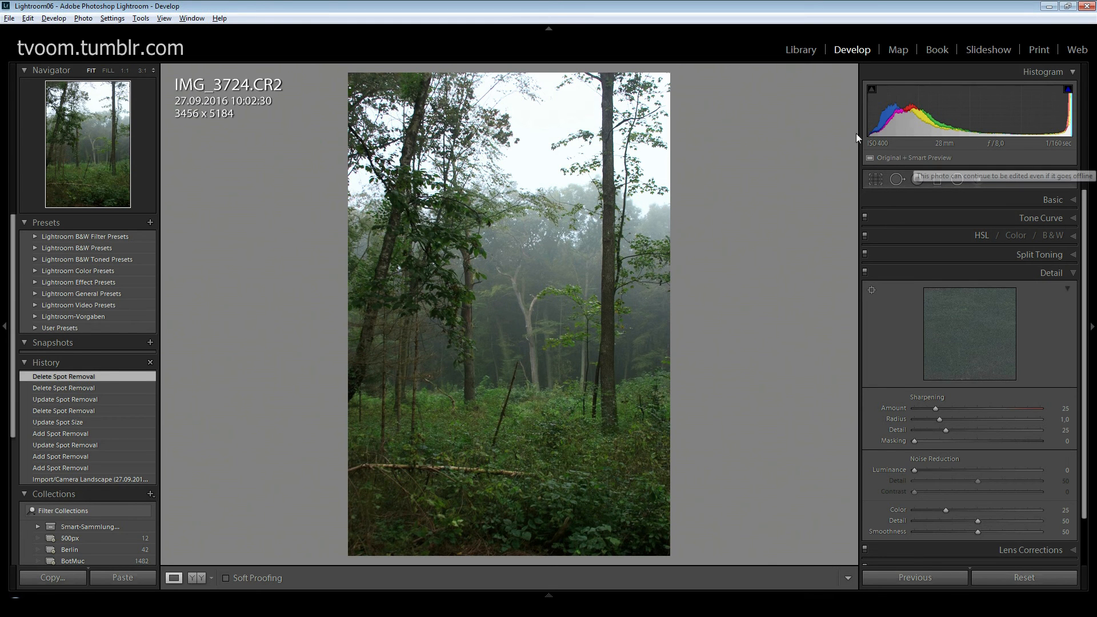
Select the first foggy-field photo in the Library grid, then browse the Library Previews and File menus
{"action": "left_click", "coordinate": [801, 50]}
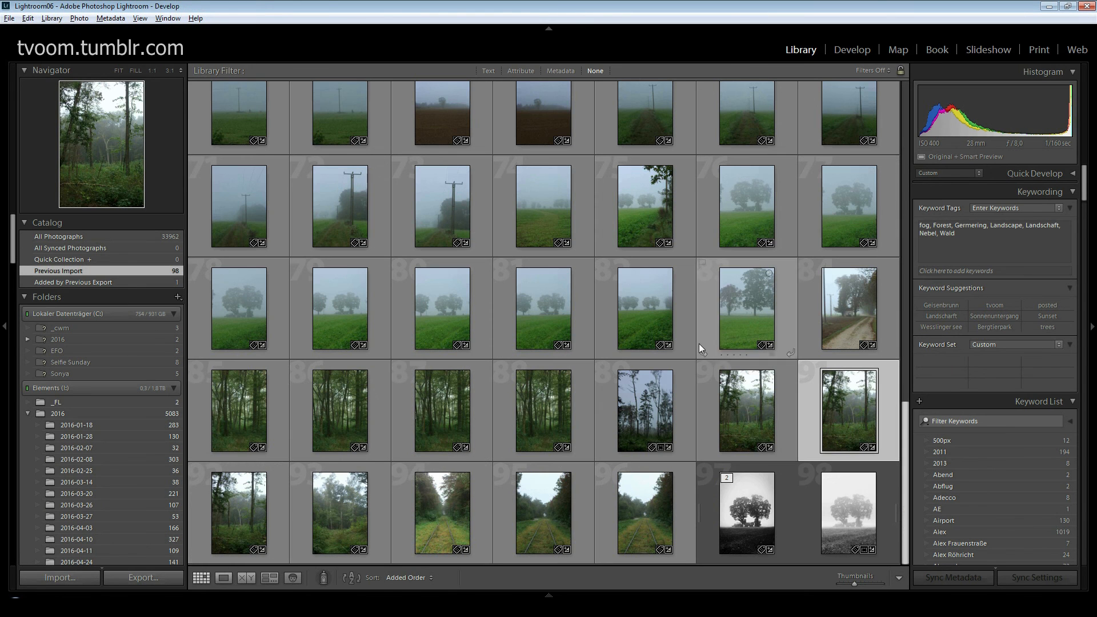
{"action": "left_click", "coordinate": [340, 206]}
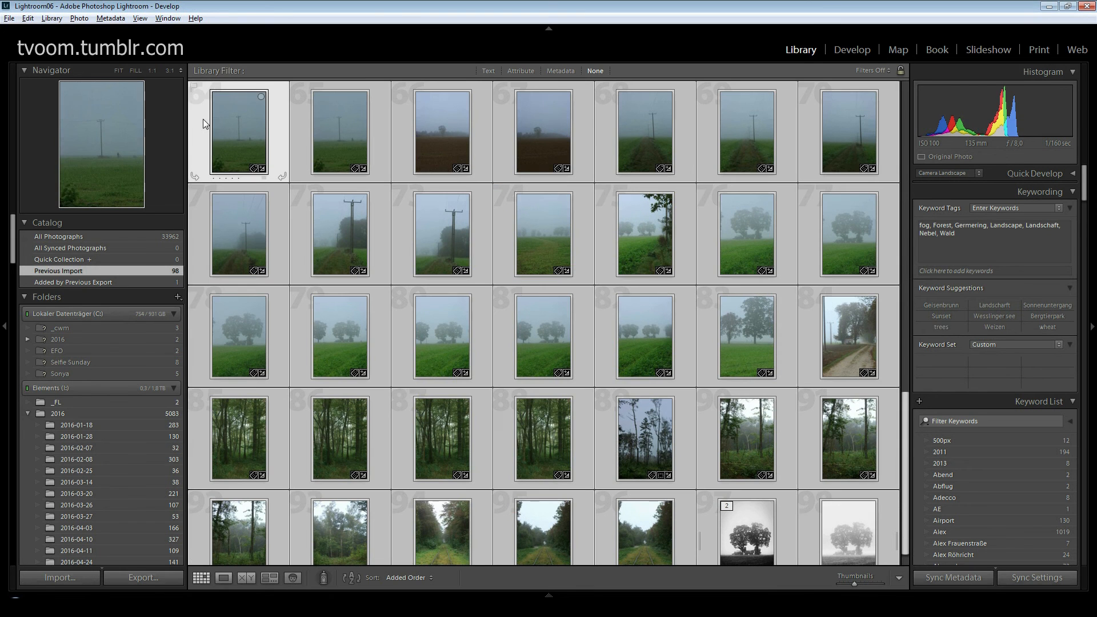
{"action": "left_click", "coordinate": [48, 19]}
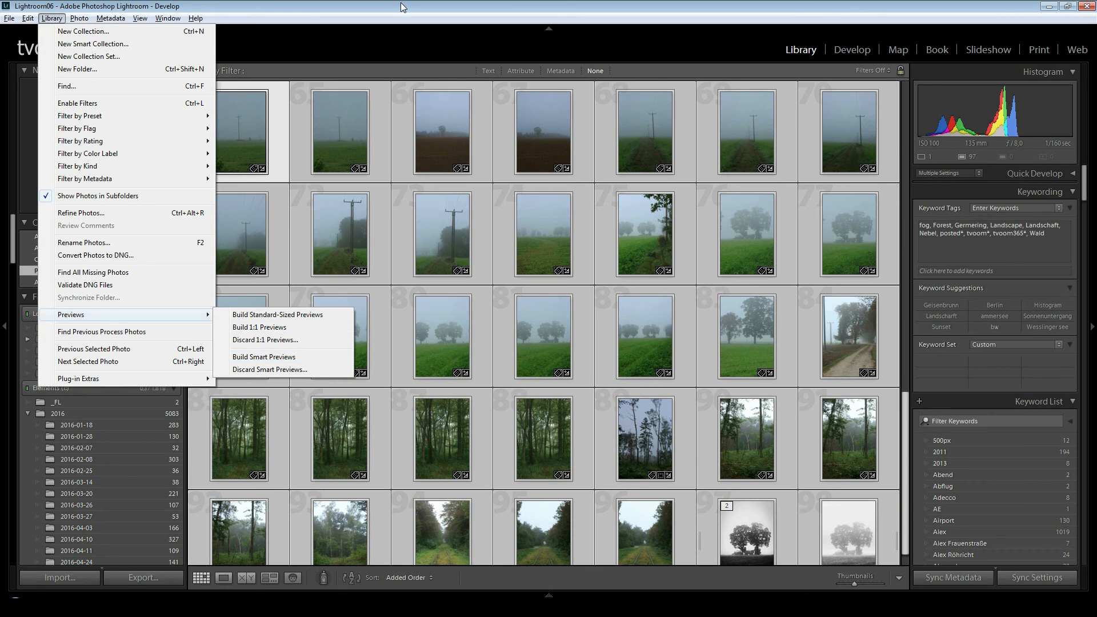
{"action": "left_click", "coordinate": [8, 21]}
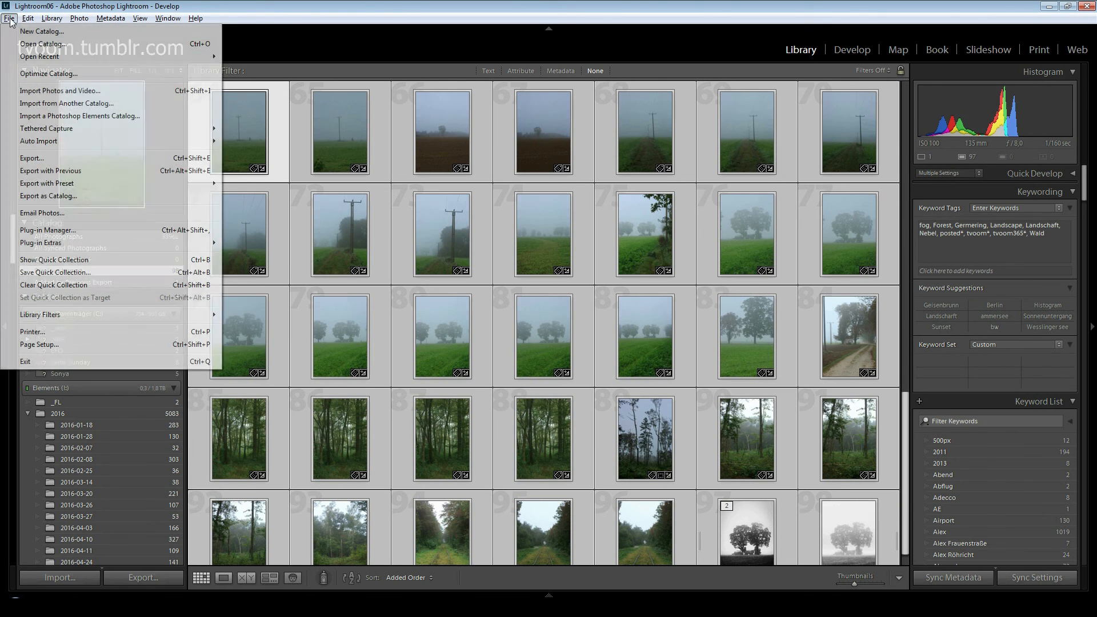
{"action": "mouse_move", "coordinate": [37, 93]}
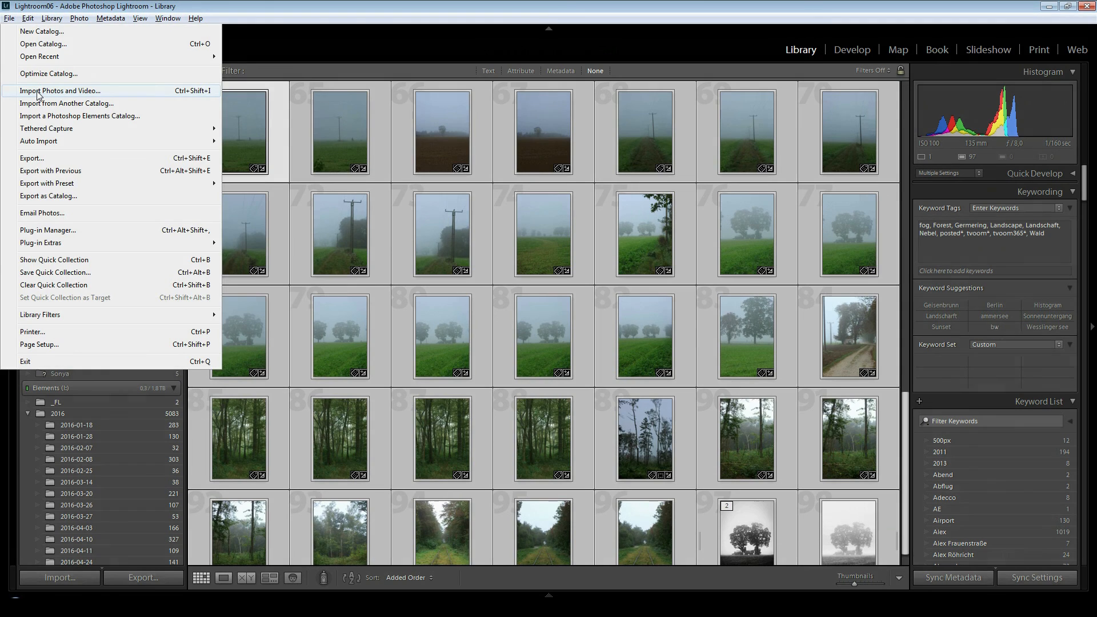
Import the 97 photos from EOS_DIGITAL with Build Smart Previews kept on
{"action": "left_click", "coordinate": [60, 91]}
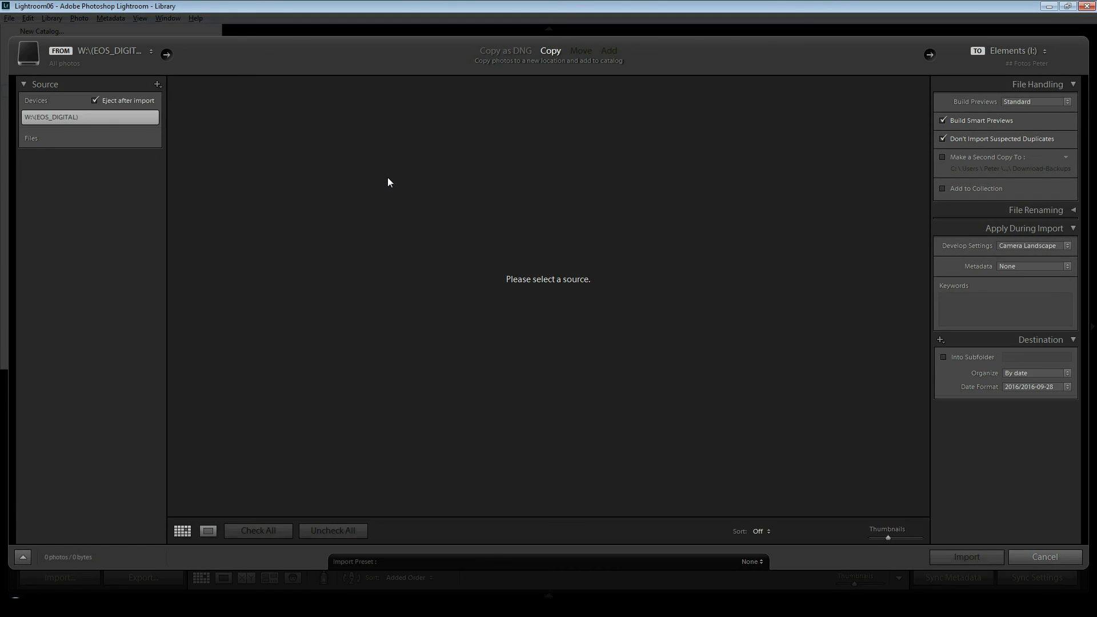
{"action": "left_click", "coordinate": [54, 116]}
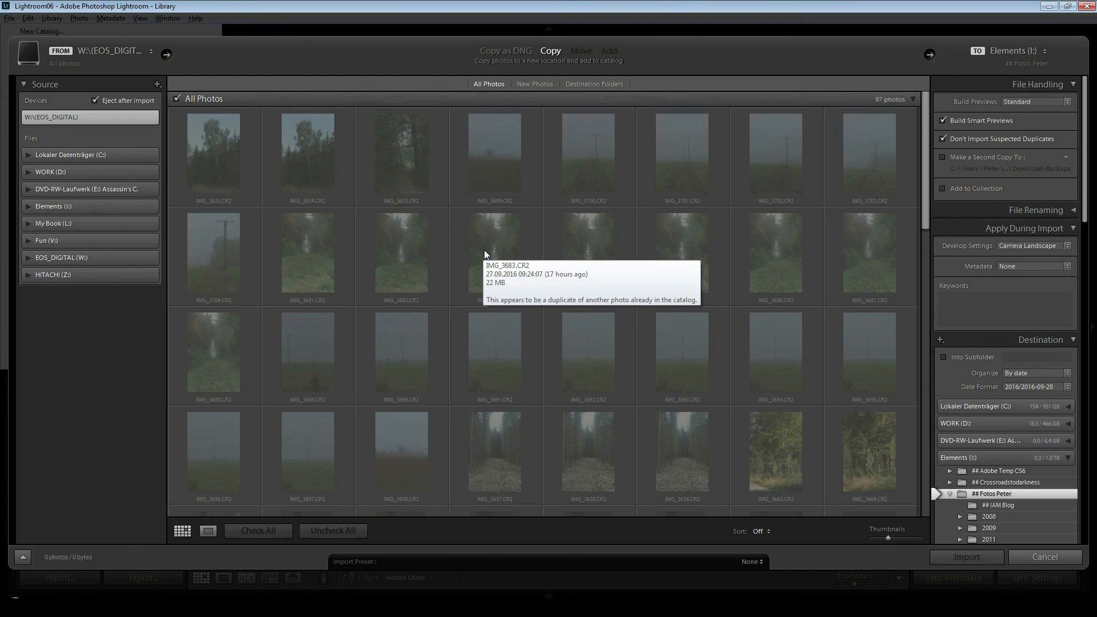
{"action": "mouse_move", "coordinate": [704, 178]}
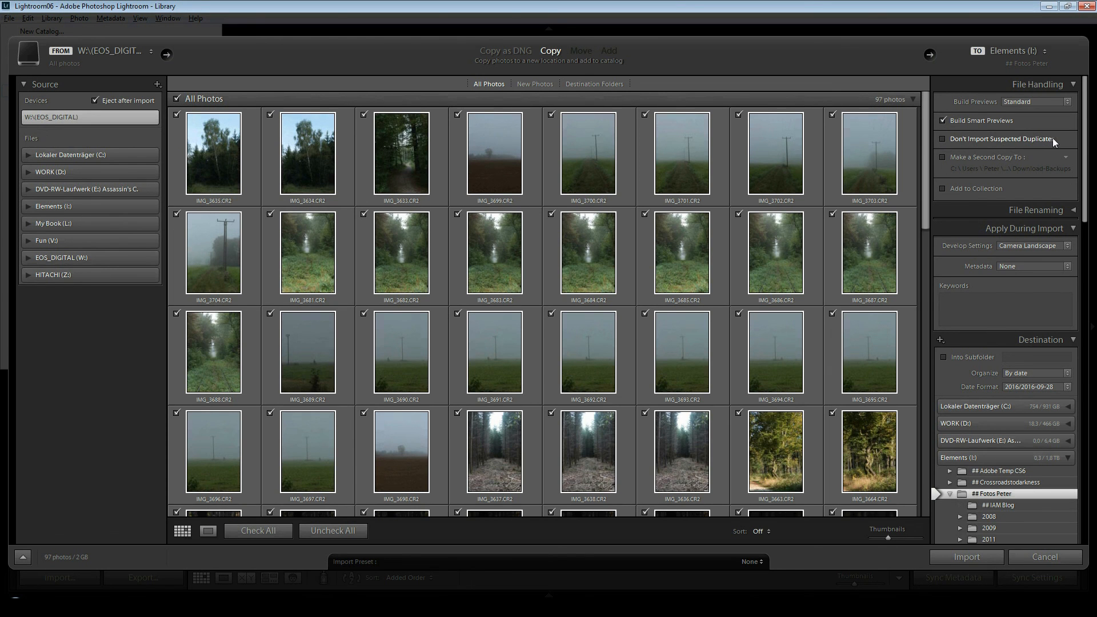
{"action": "left_click", "coordinate": [942, 120]}
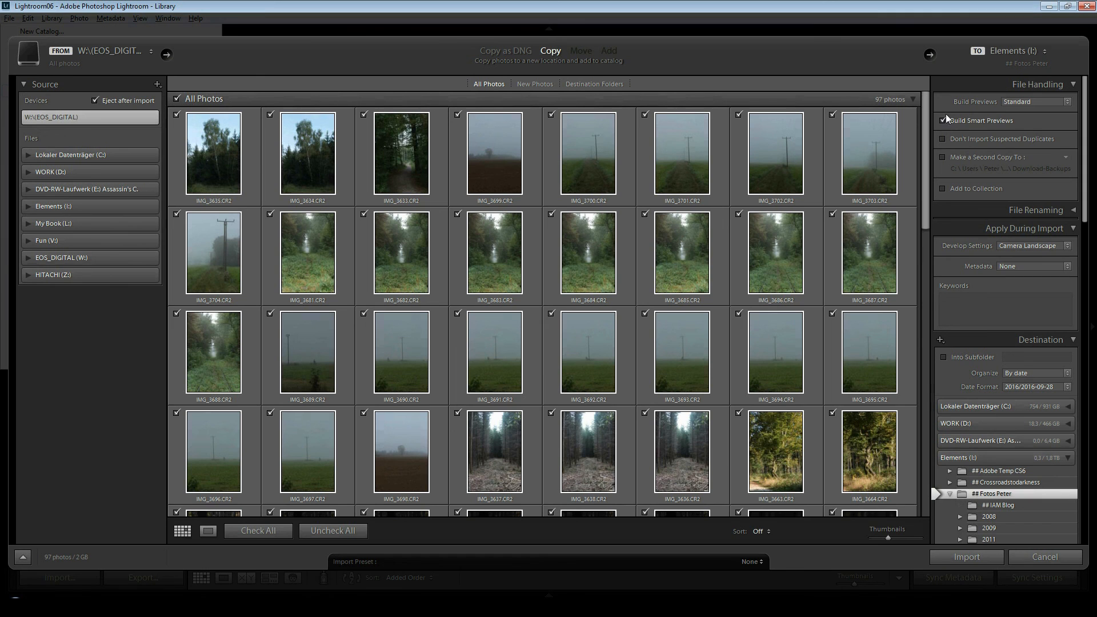